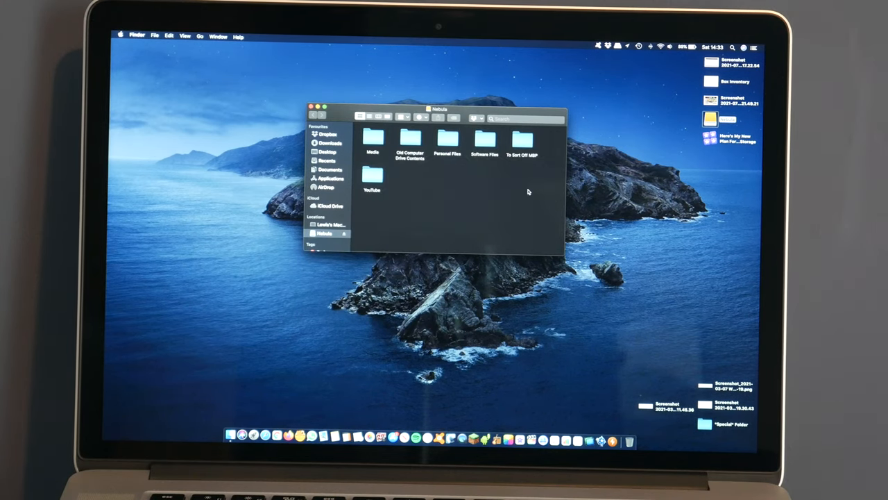
pyautogui.moveTo(391, 210)
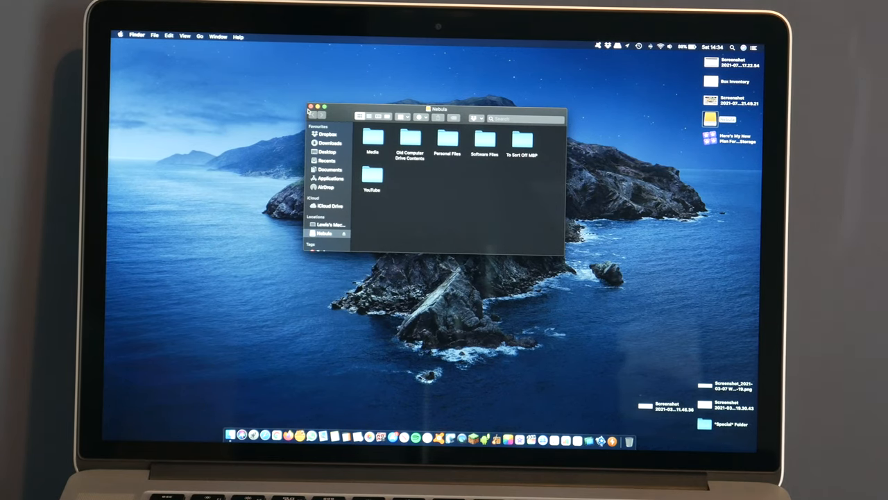
# Close the Nebula drive's Finder window to clear the desktop.
pyautogui.click(310, 108)
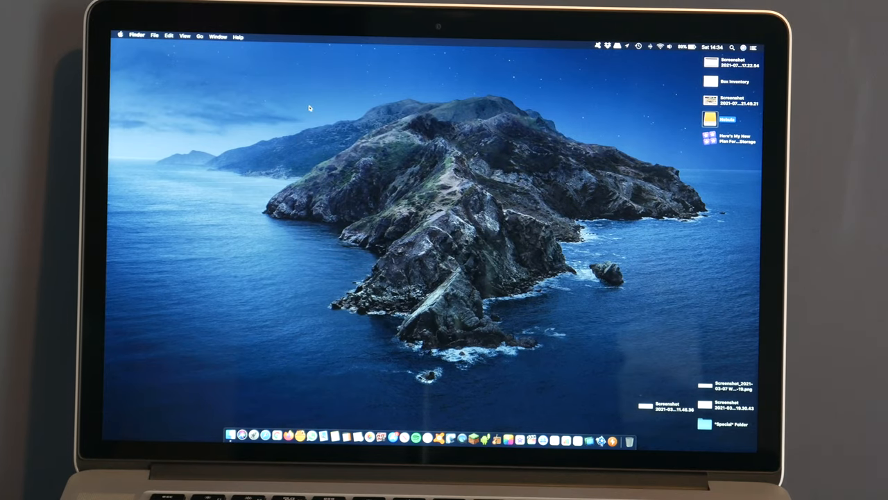
# Launch Disk Utility and select the RSH-339 disk's Nebula volume (4 TB ExFAT).
pyautogui.write('disk Utility')
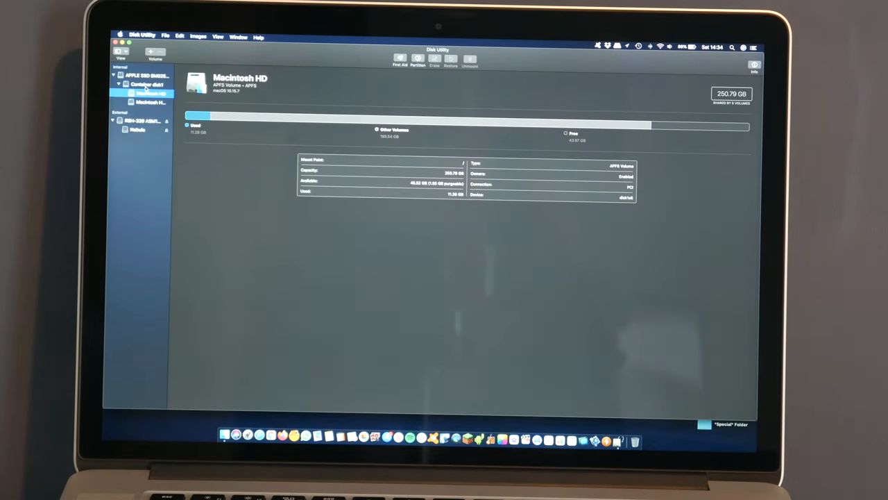
pyautogui.click(139, 121)
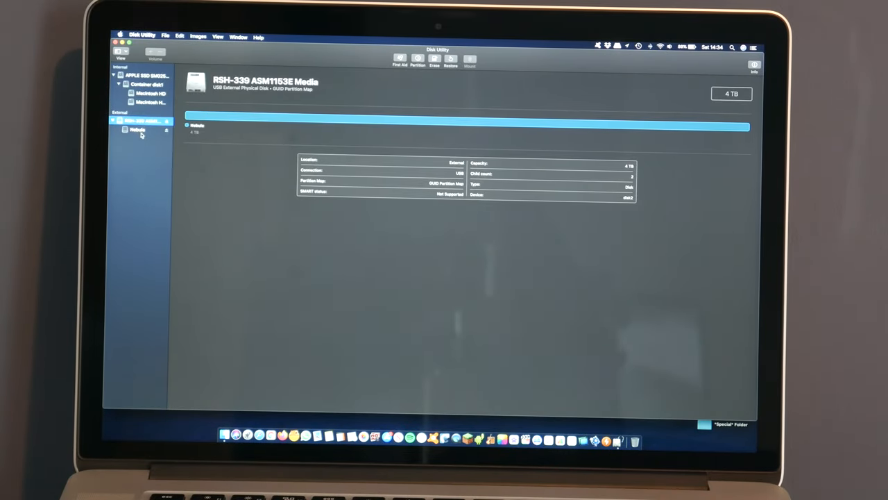
pyautogui.click(137, 129)
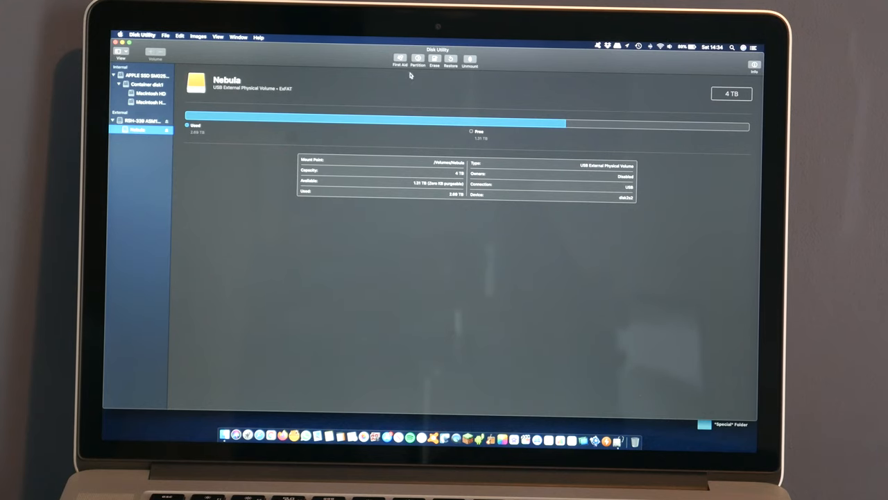
# Open Erase for Nebula and browse the Format list, keeping ExFAT.
pyautogui.click(434, 61)
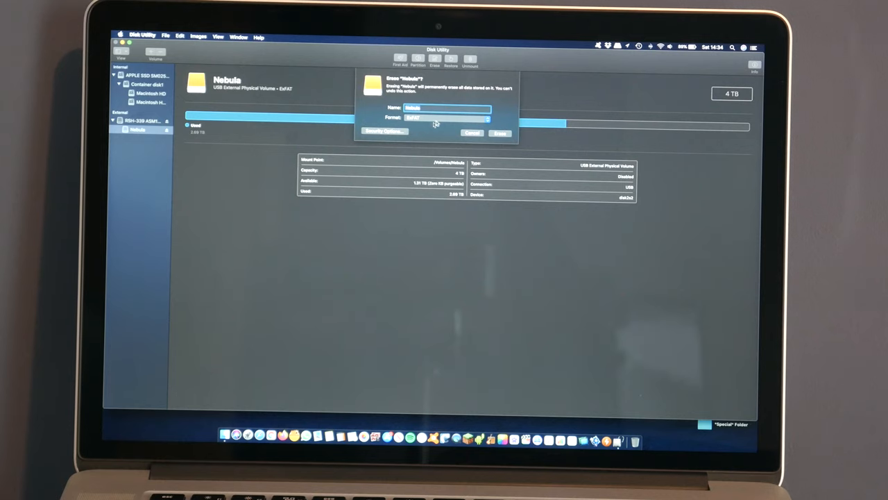
pyautogui.click(447, 117)
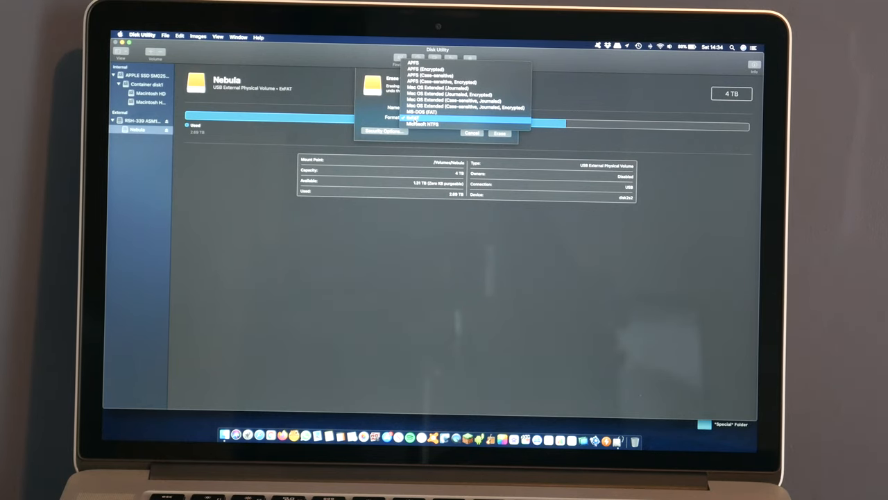
pyautogui.click(447, 118)
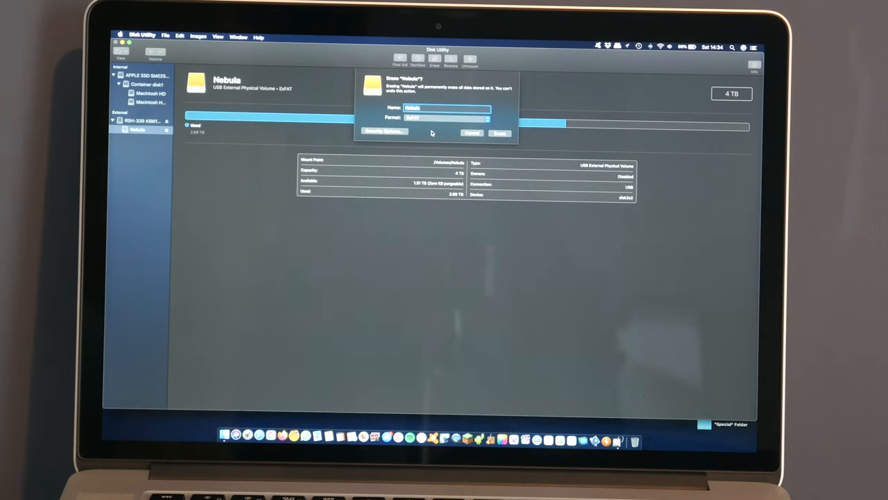